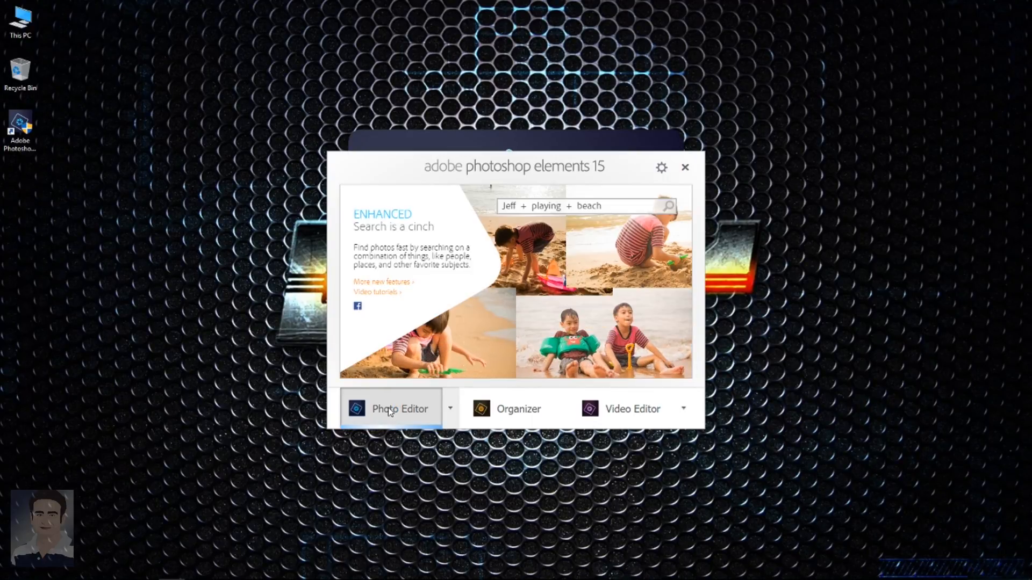
- Launch the Photo Editor workspace from the welcome screen
{"action": "left_click", "coordinate": [397, 408]}
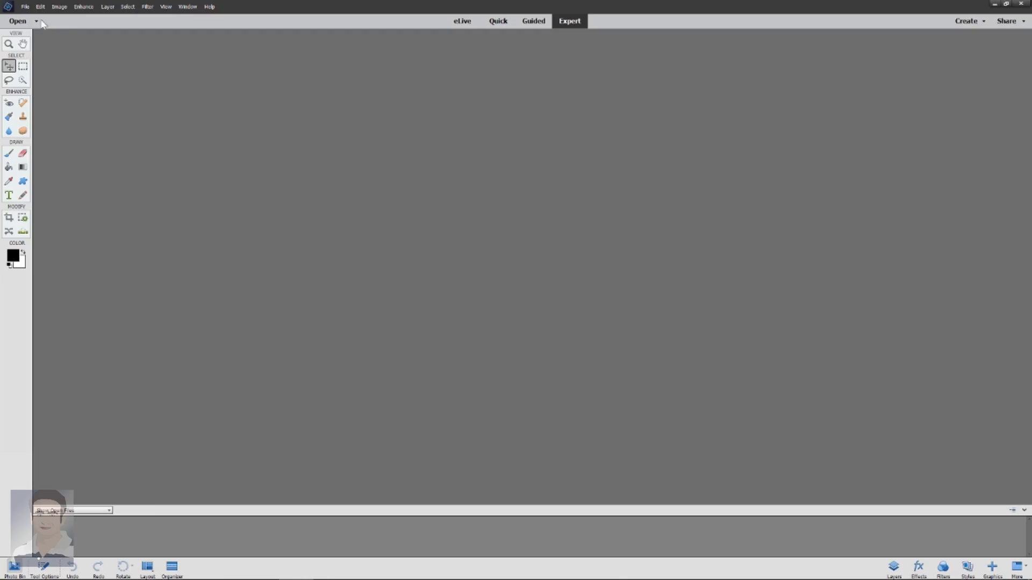
- Create a new blank white document named 'Test'
{"action": "left_click", "coordinate": [25, 7]}
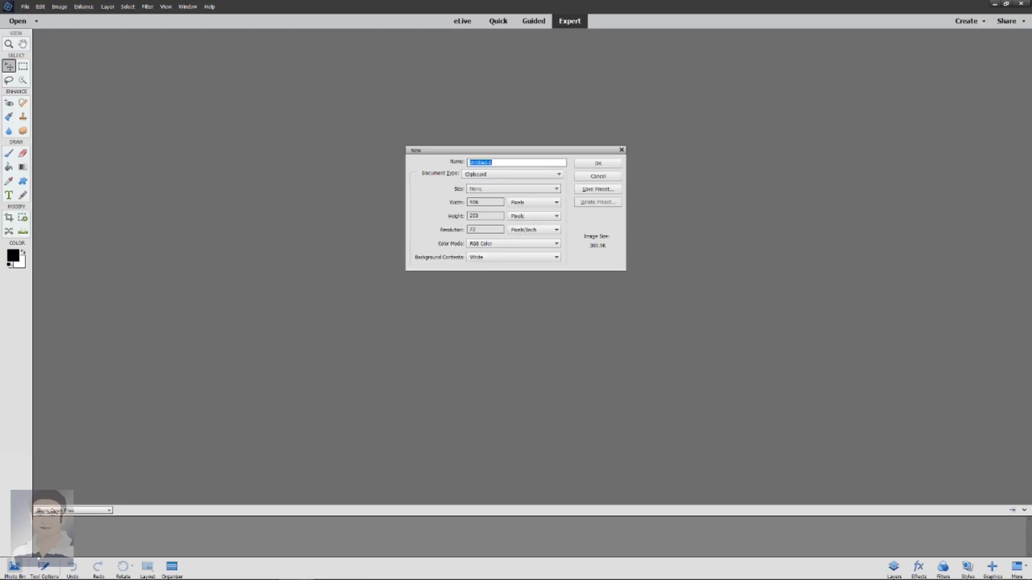
{"action": "type", "text": "Test"}
{"action": "left_click", "coordinate": [486, 229]}
{"action": "type", "text": "300"}
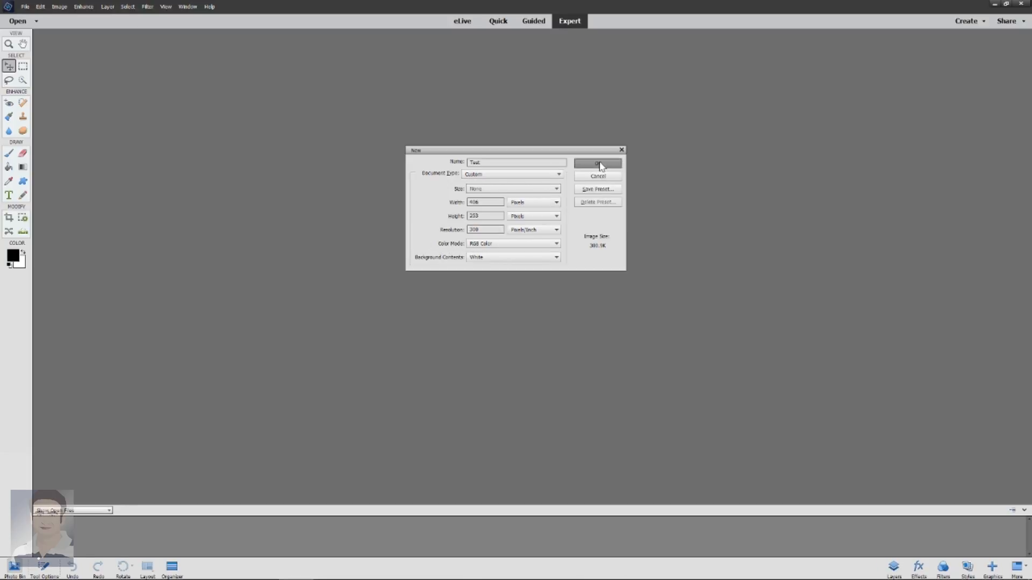
{"action": "left_click", "coordinate": [596, 163]}
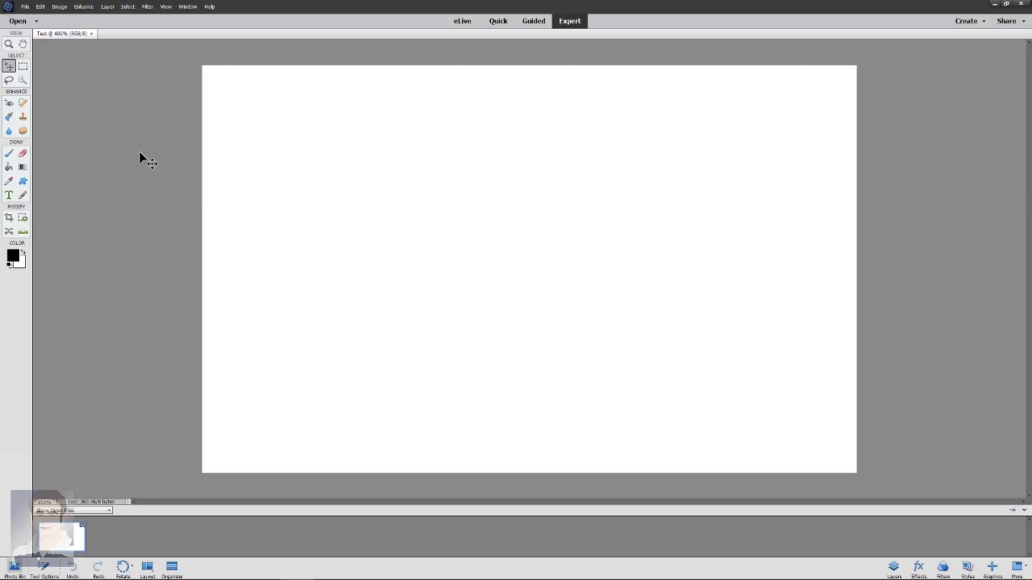
{"action": "mouse_move", "coordinate": [10, 195]}
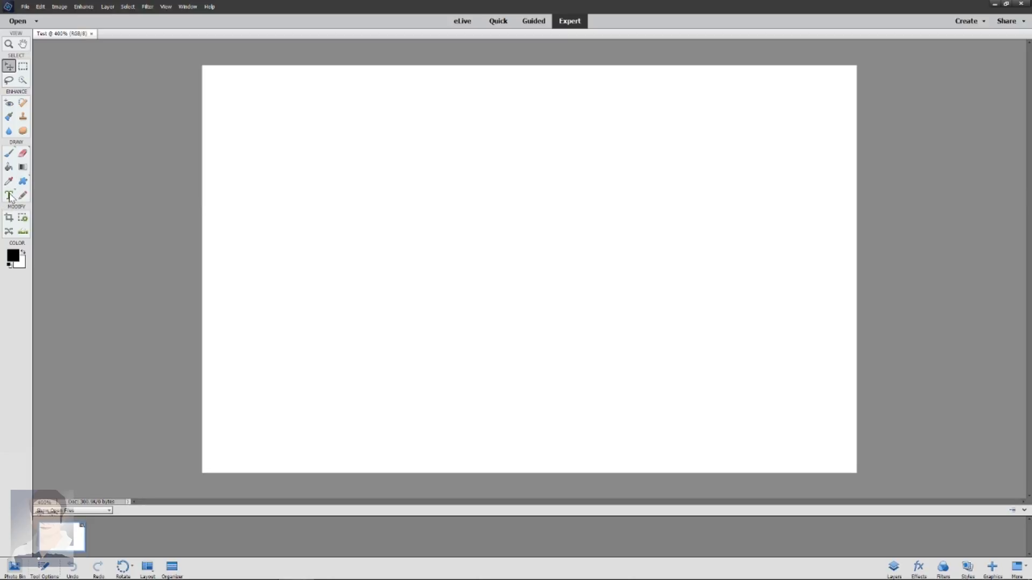
- Pick the Horizontal Type tool, then reach the AppData folder via Run with 'appdata'
{"action": "left_click", "coordinate": [9, 194]}
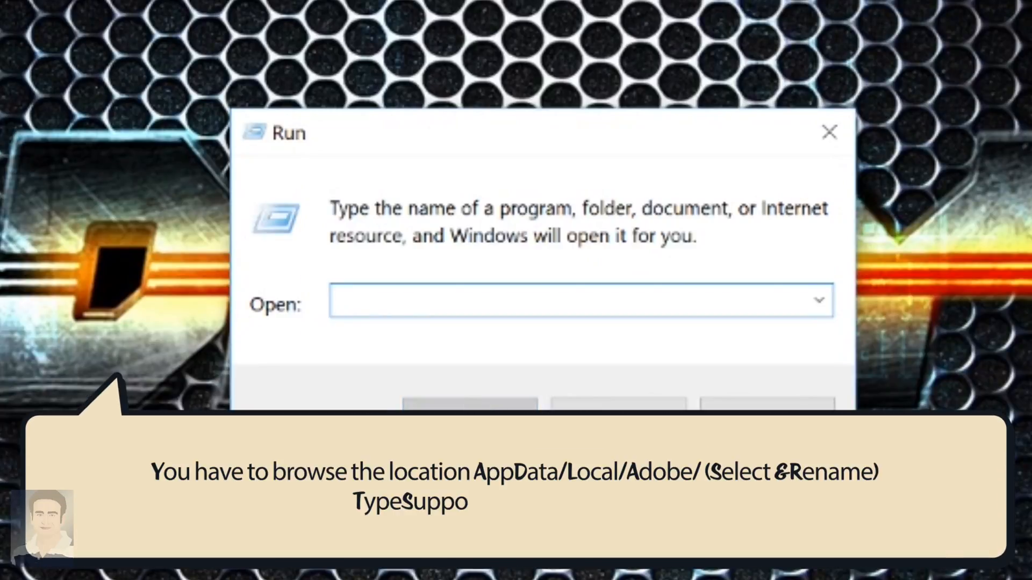
{"action": "type", "text": "appdata"}
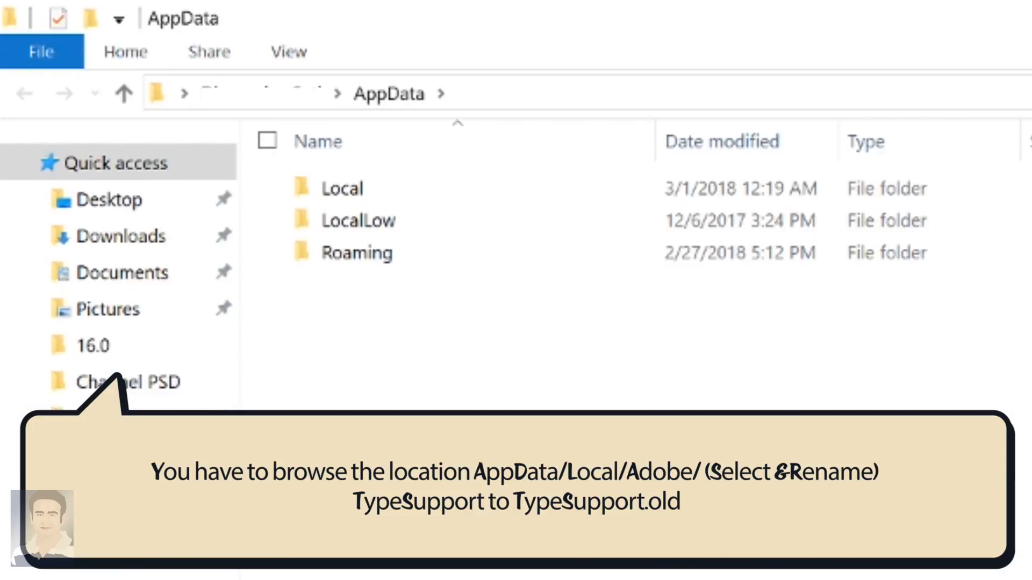
- Go into AppData\Local\Adobe and rename TypeSupport to TypeSupport.old
{"action": "left_click", "coordinate": [341, 189]}
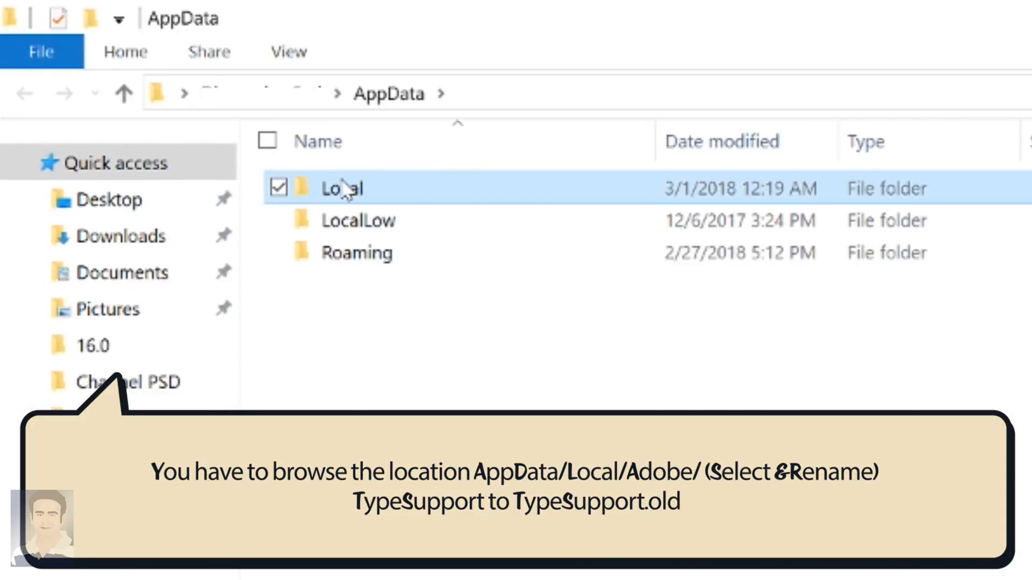
{"action": "double_click", "coordinate": [342, 189]}
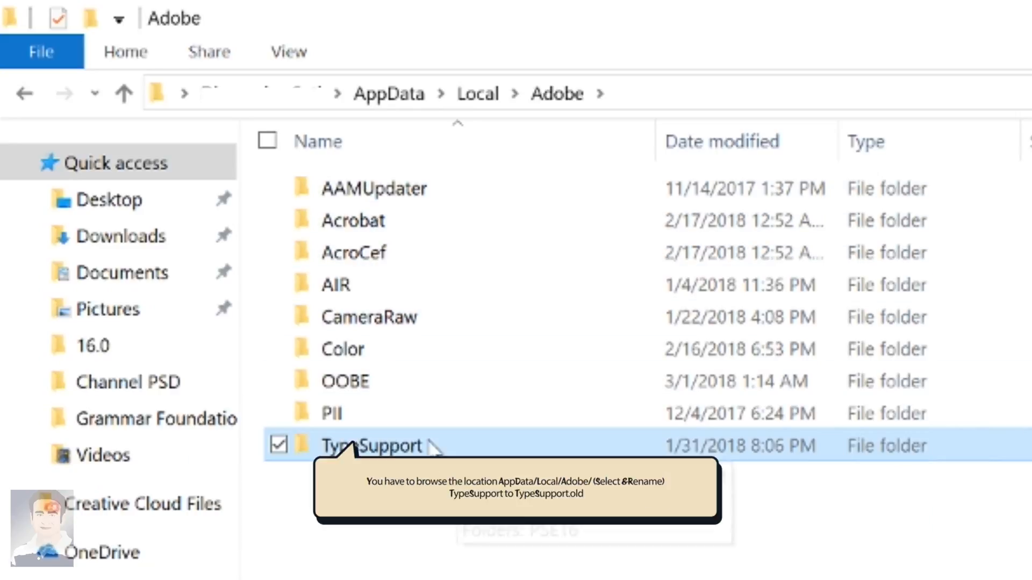
{"action": "right_click", "coordinate": [372, 445]}
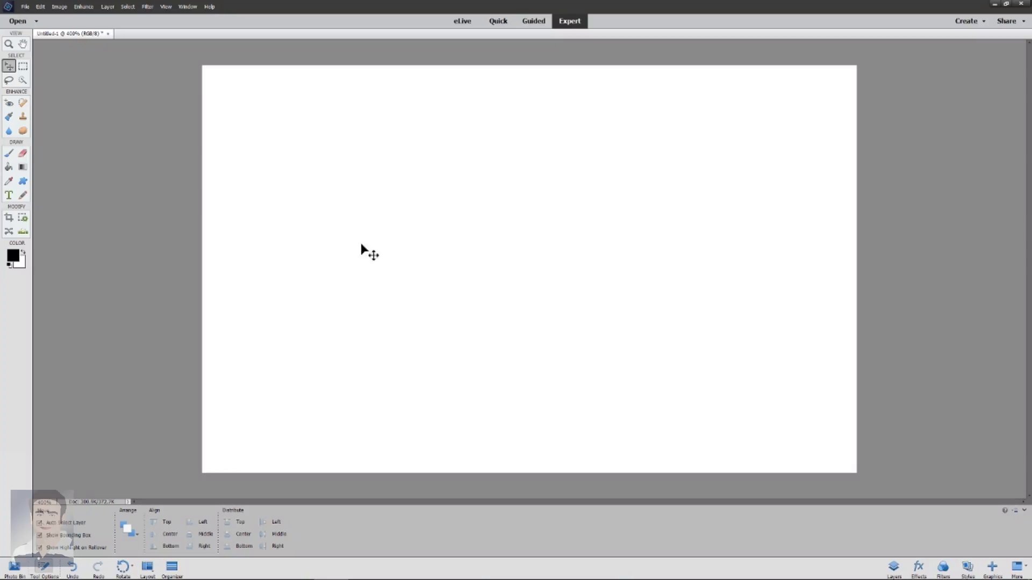
- Add the committed text 'Type Tool Is Working' to the canvas with the Horizontal Type tool
{"action": "left_click", "coordinate": [10, 196]}
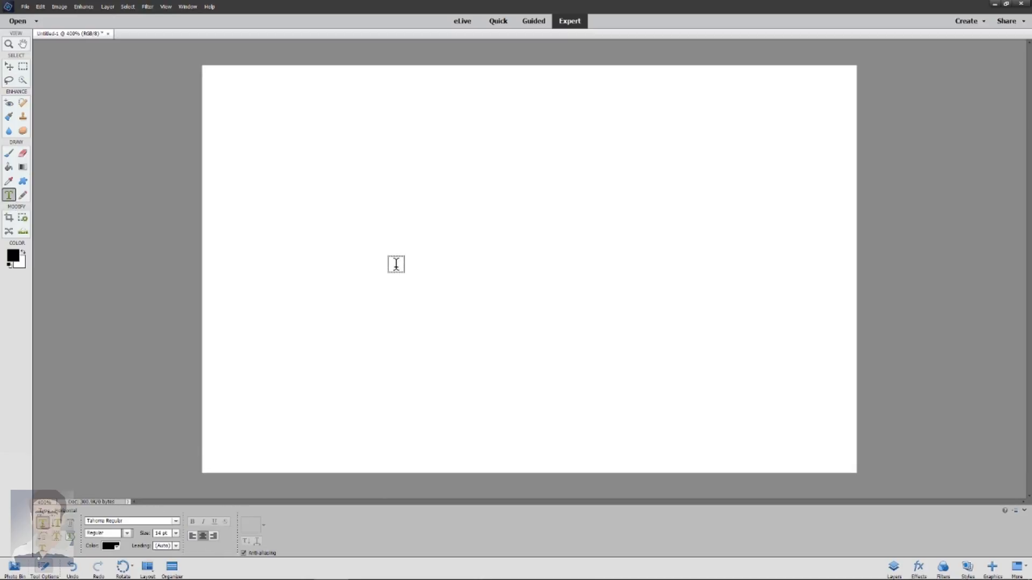
{"action": "type", "text": "Type"}
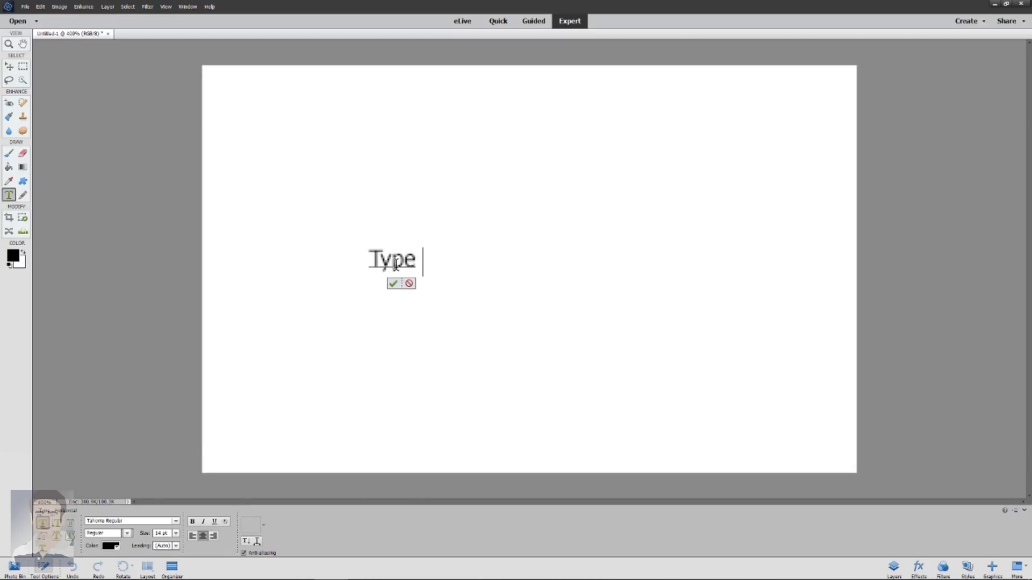
{"action": "type", "text": "Tool Is"}
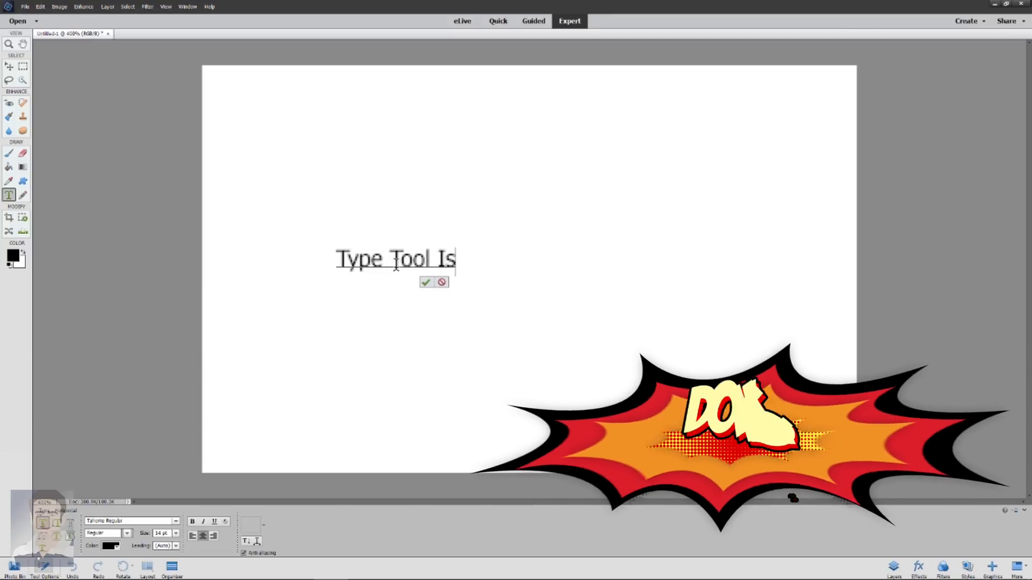
{"action": "type", "text": "Working"}
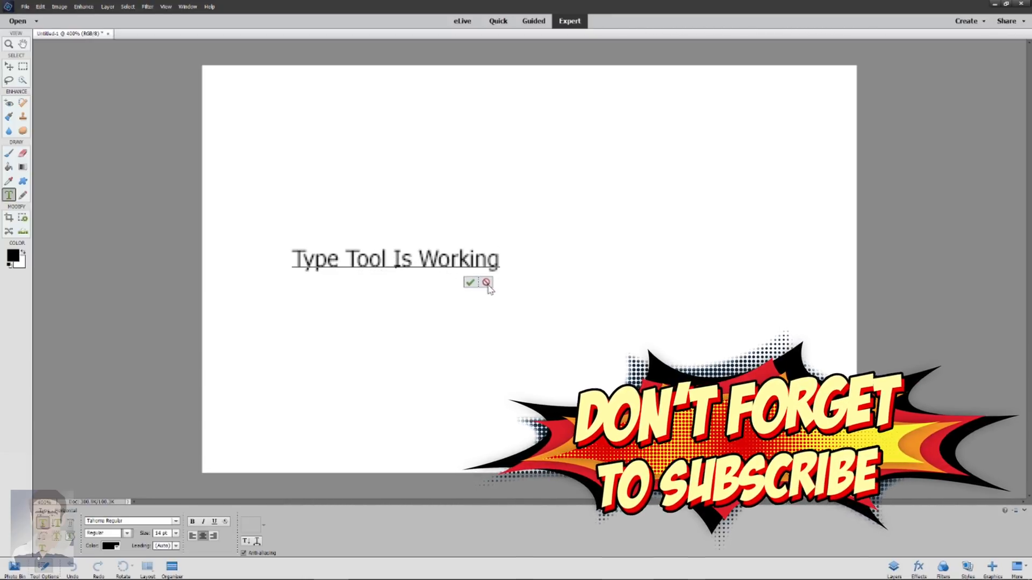
{"action": "left_click", "coordinate": [470, 283]}
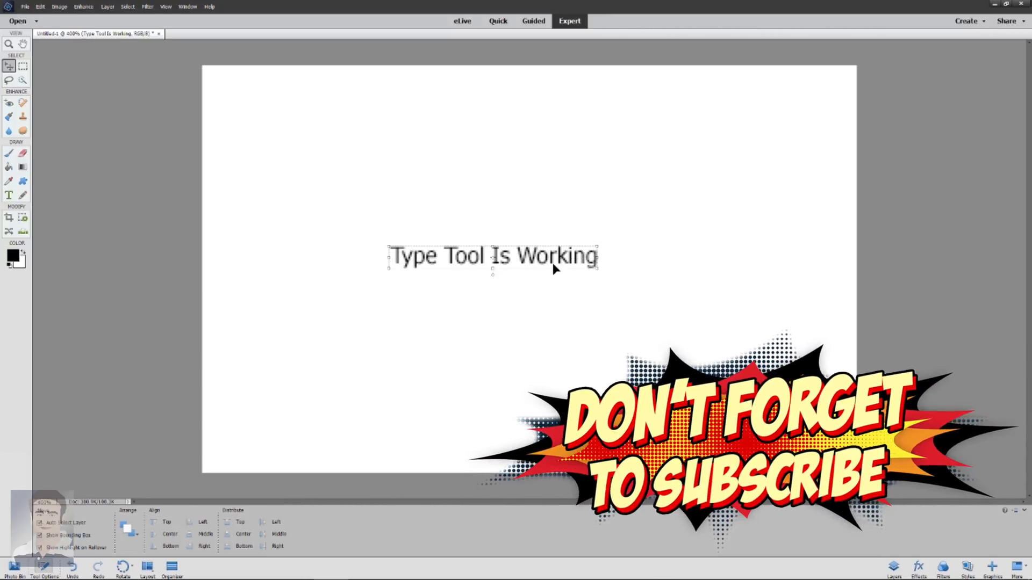